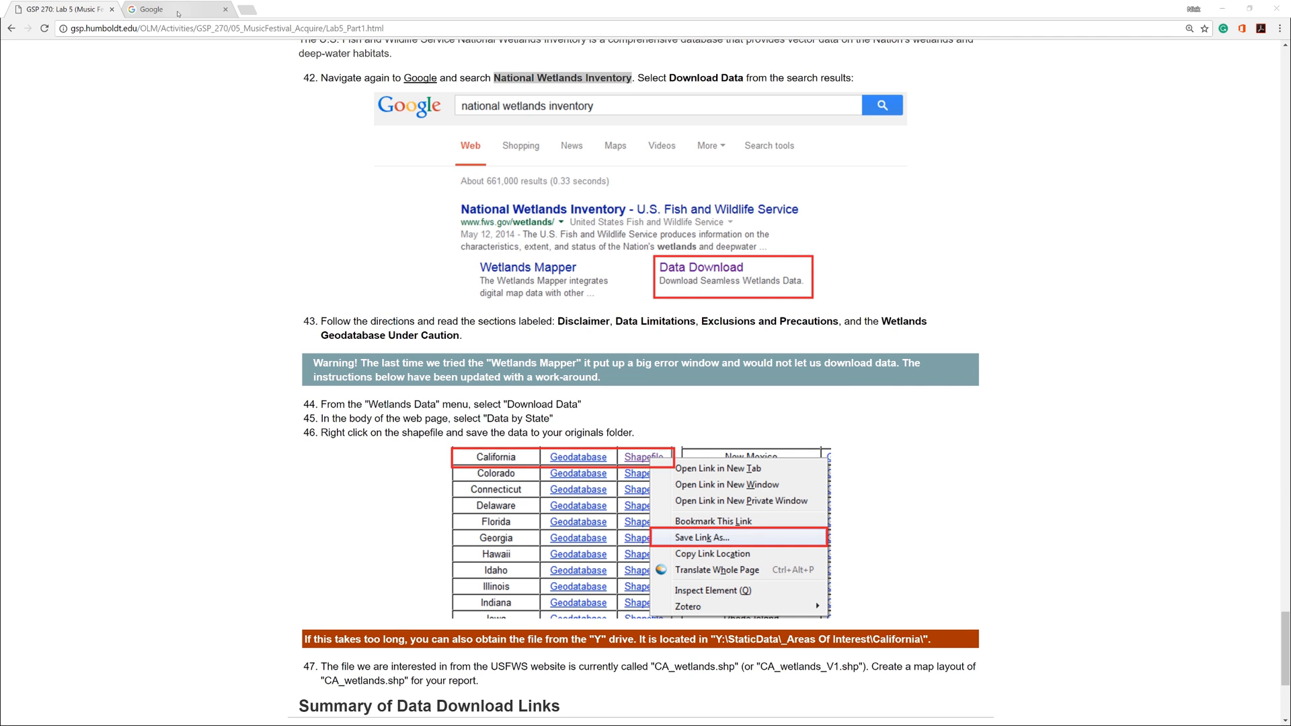
Search Google for National Wetlands Inventory and reach the Download Seamless Wetlands Data page.
left_click(173, 10)
type("National Wetlands Inventory")
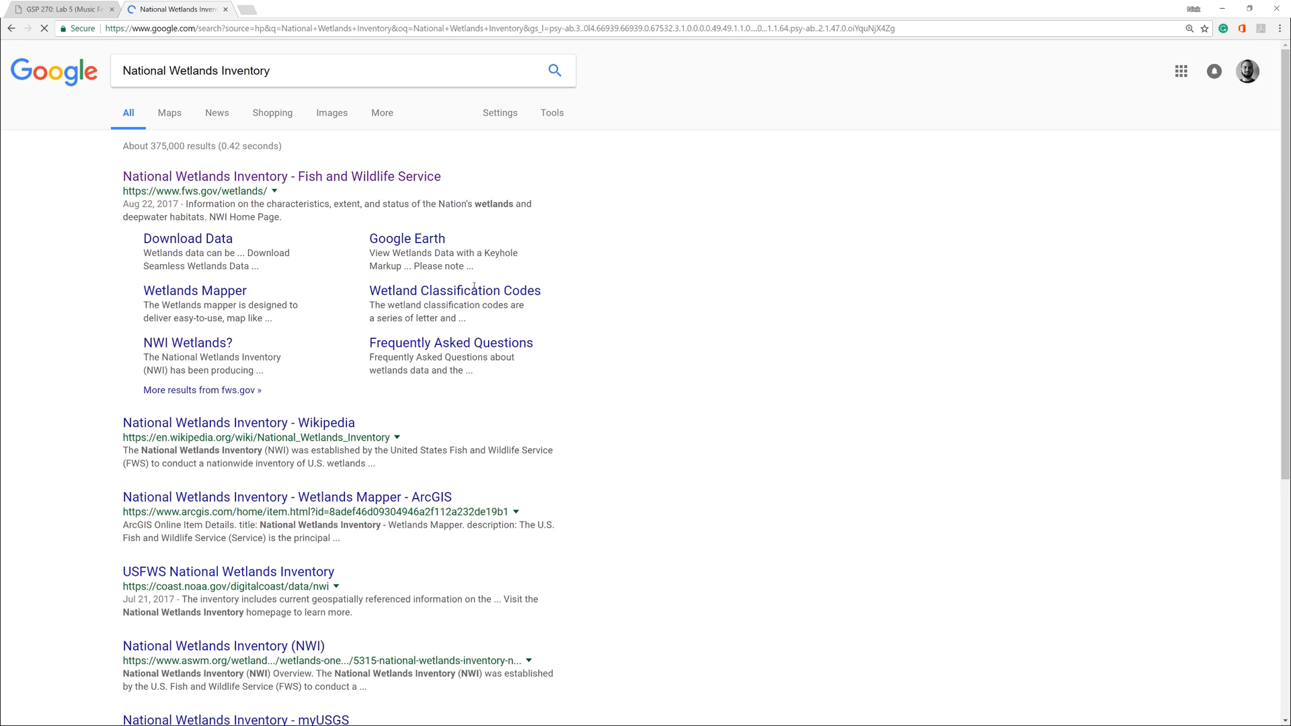
mouse_move(260, 179)
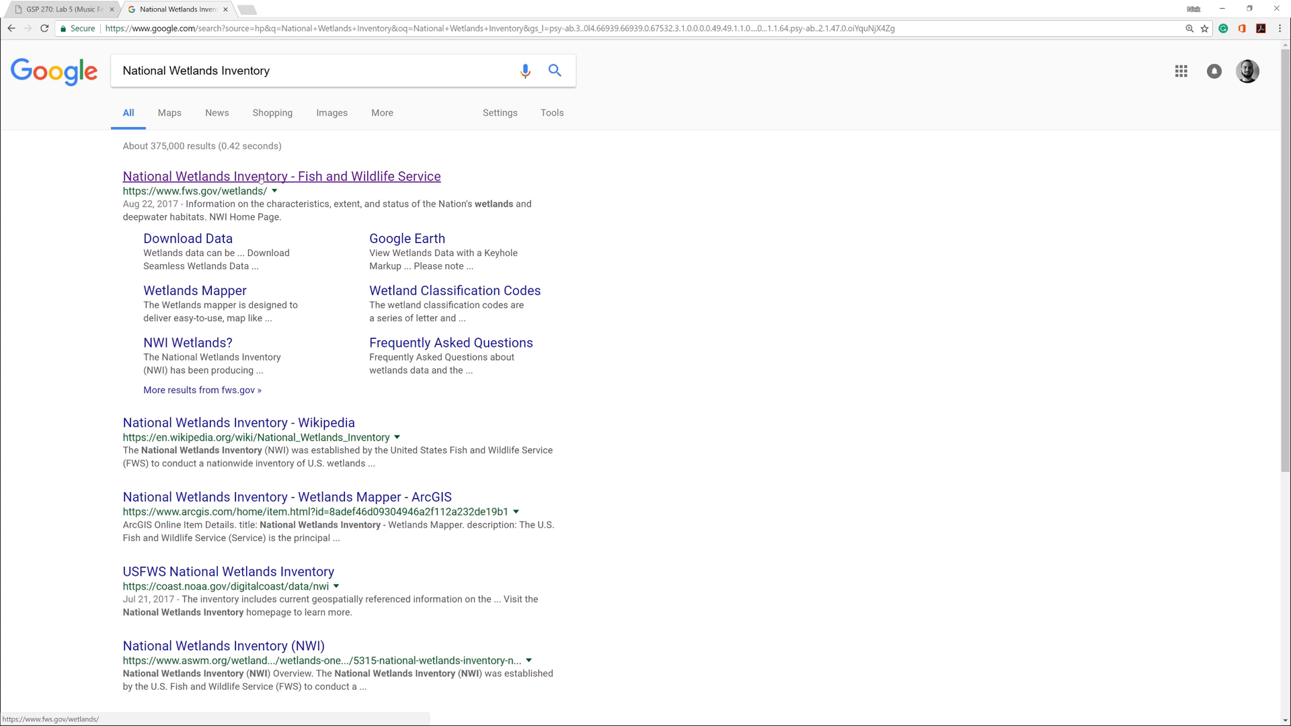
left_click(189, 239)
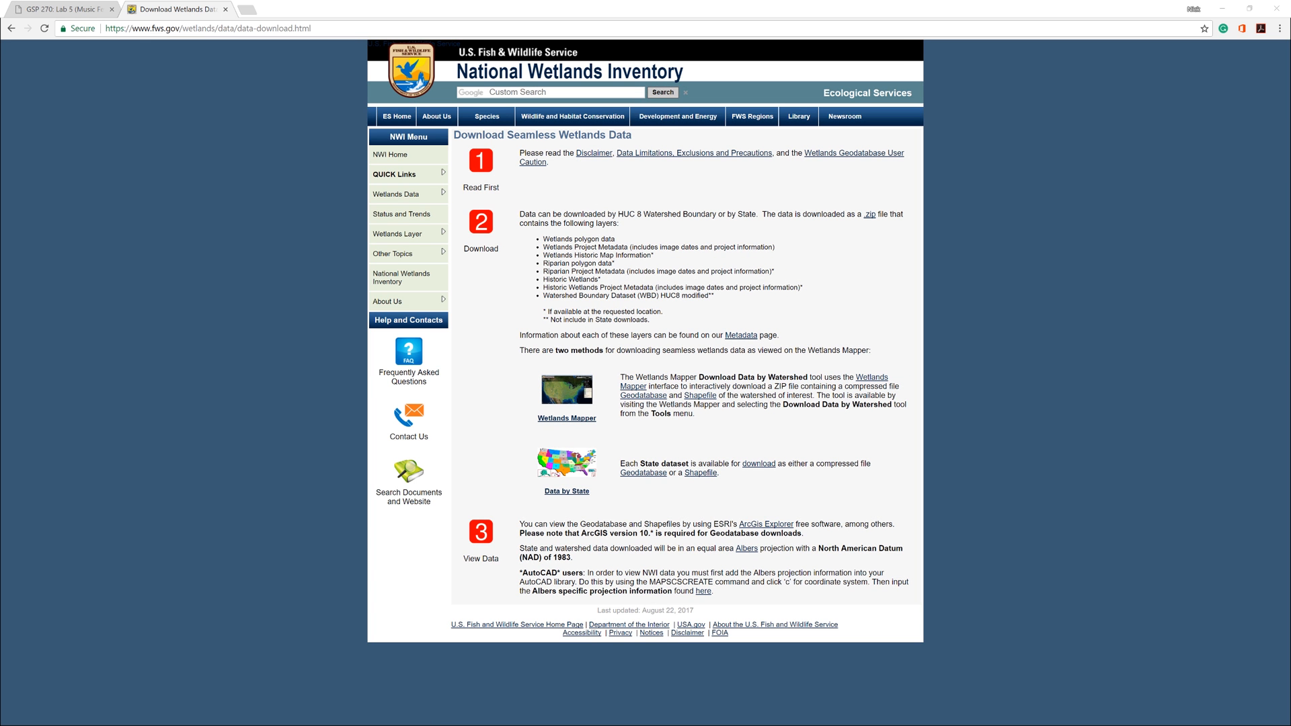
Save California's wetlands shapefile zip from the State Downloads page into the original folder.
left_click(566, 491)
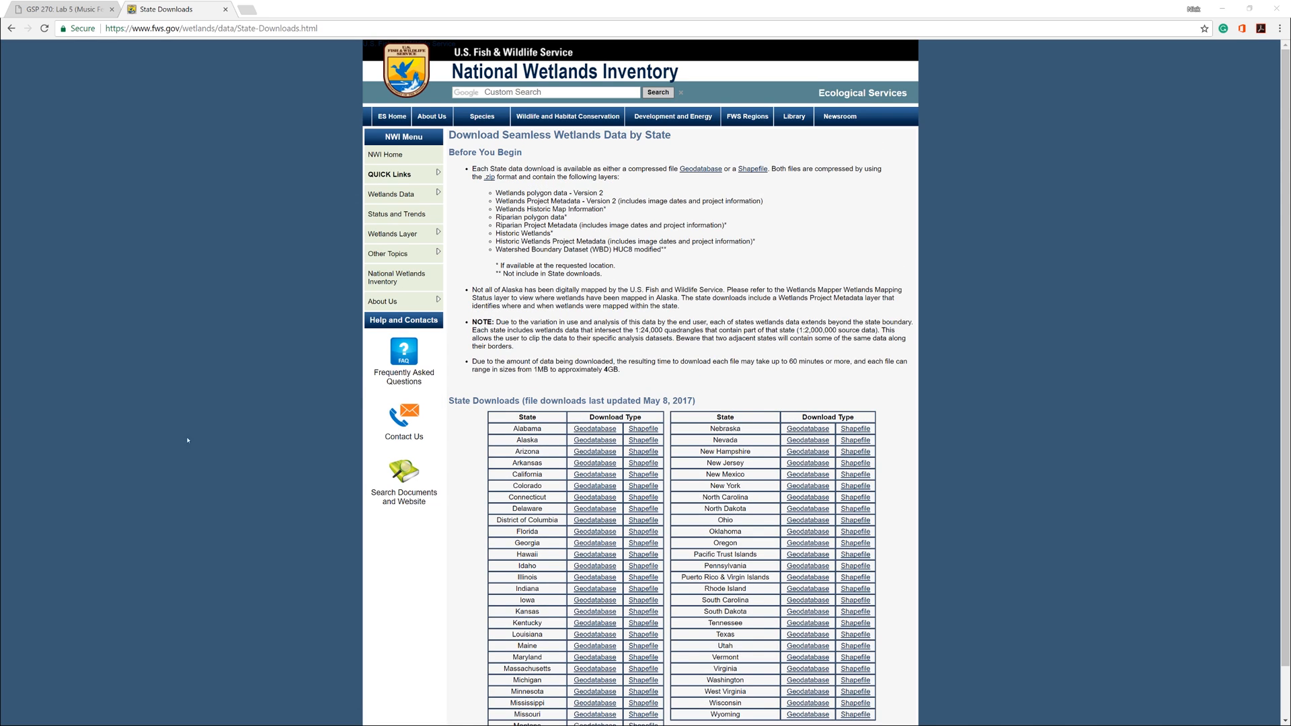
right_click(645, 474)
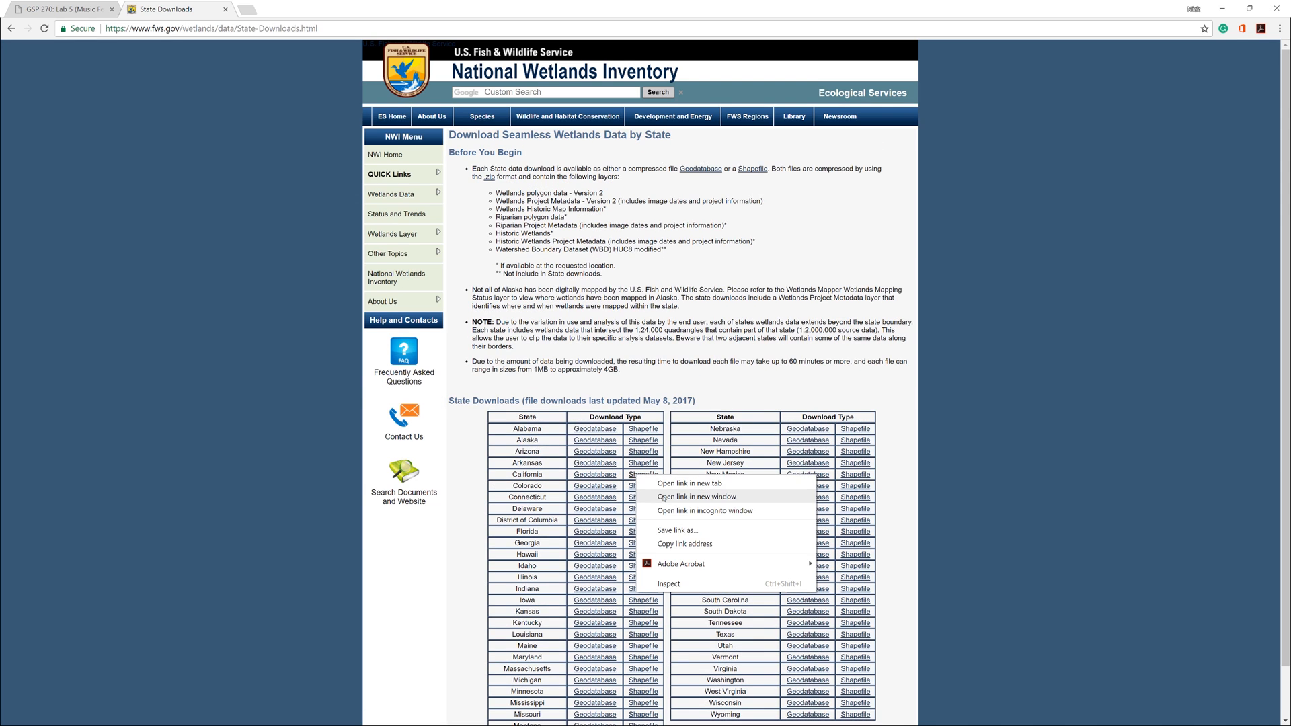
left_click(684, 530)
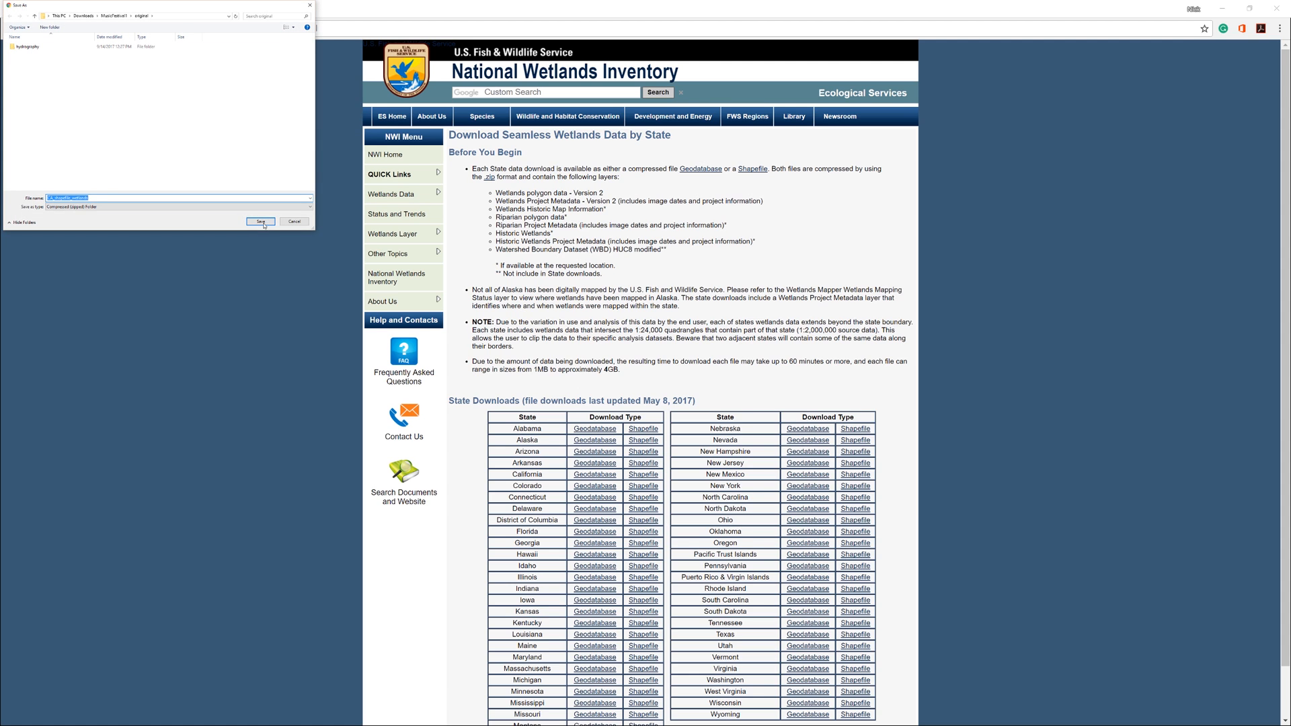
left_click(259, 221)
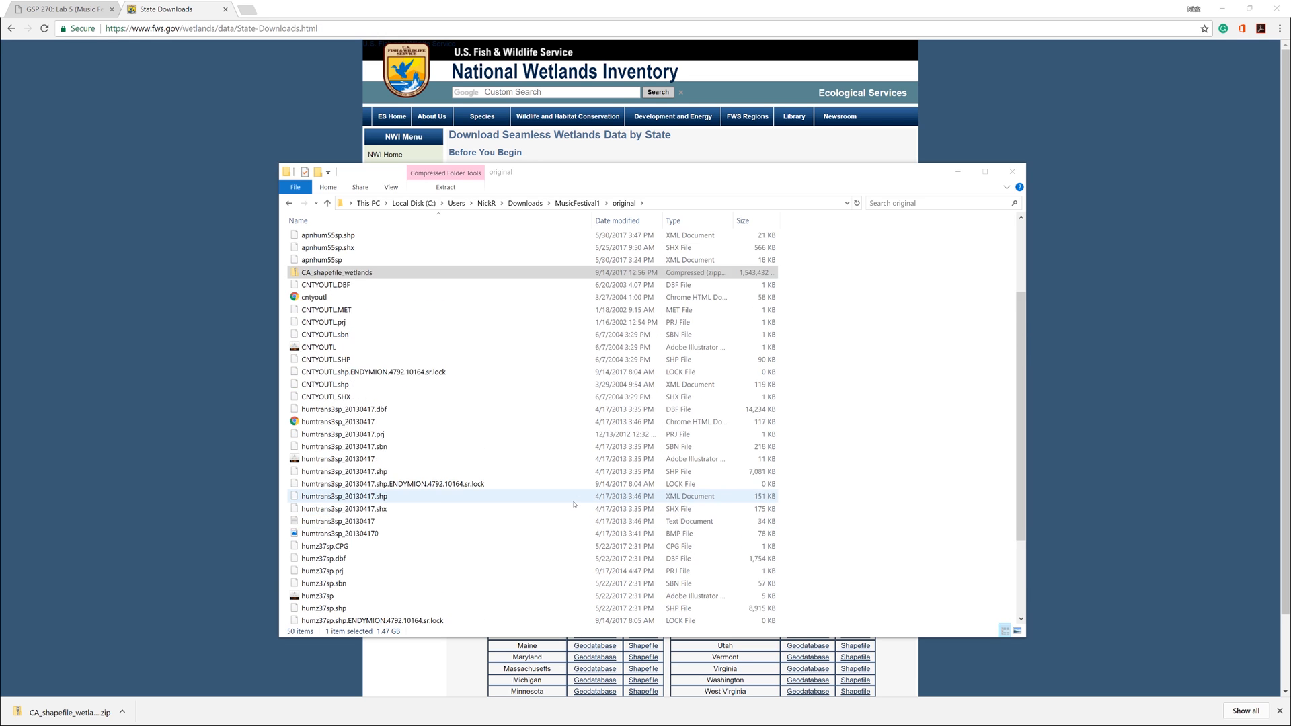
Extract the downloaded wetlands zip into a CA_shapefile_wetlands folder.
scroll("up", 3)
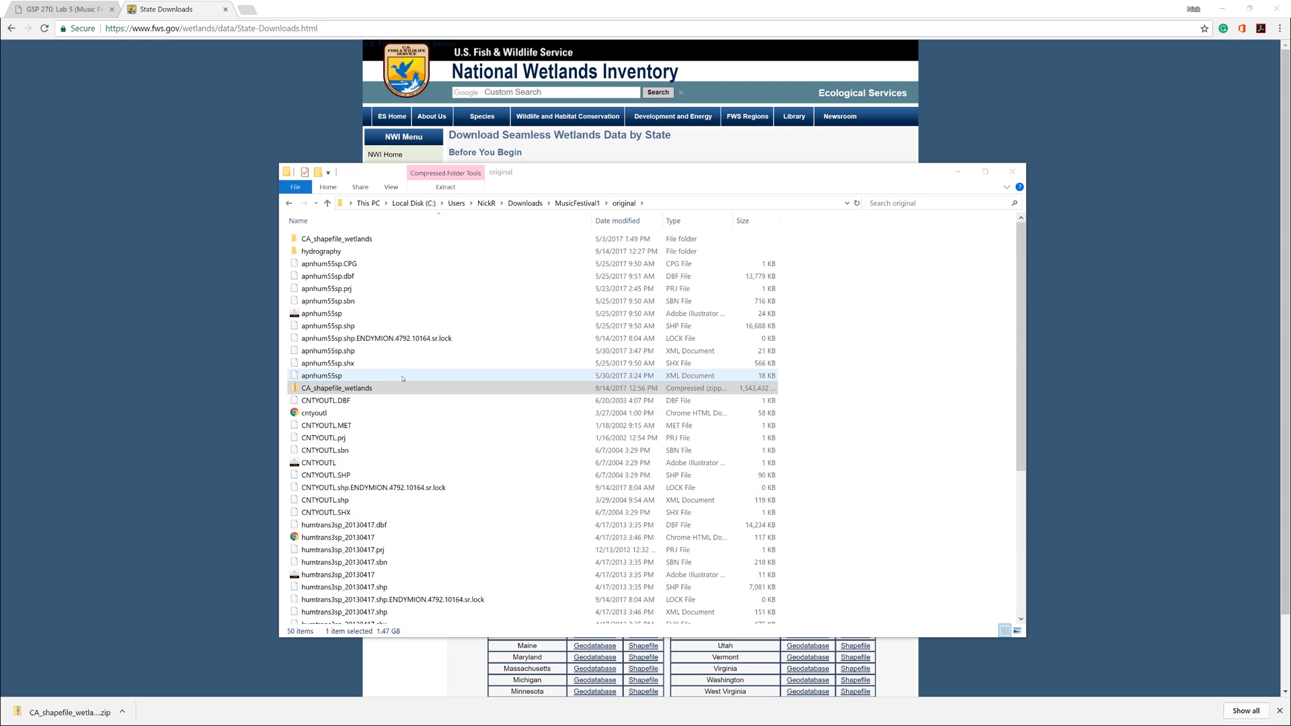
right_click(337, 387)
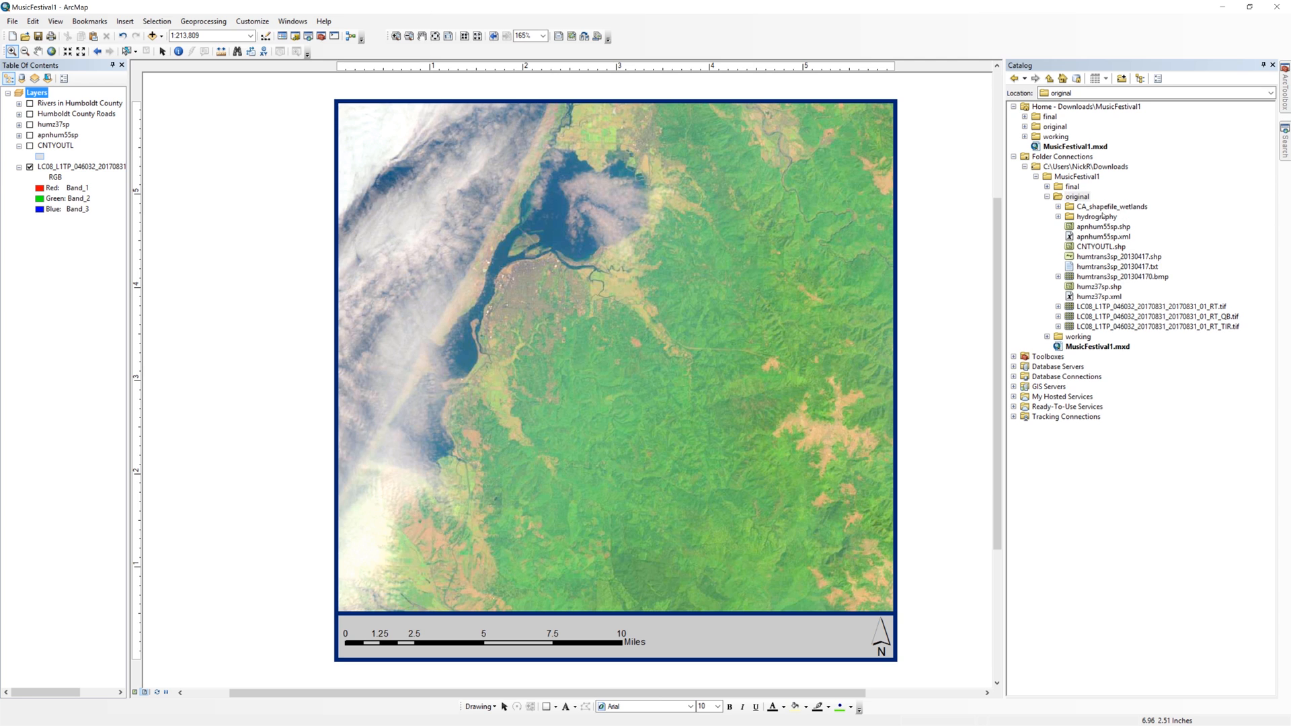
Add CA_Wetlands_North.shp to the map and hide the Landsat raster layer.
left_click(1113, 206)
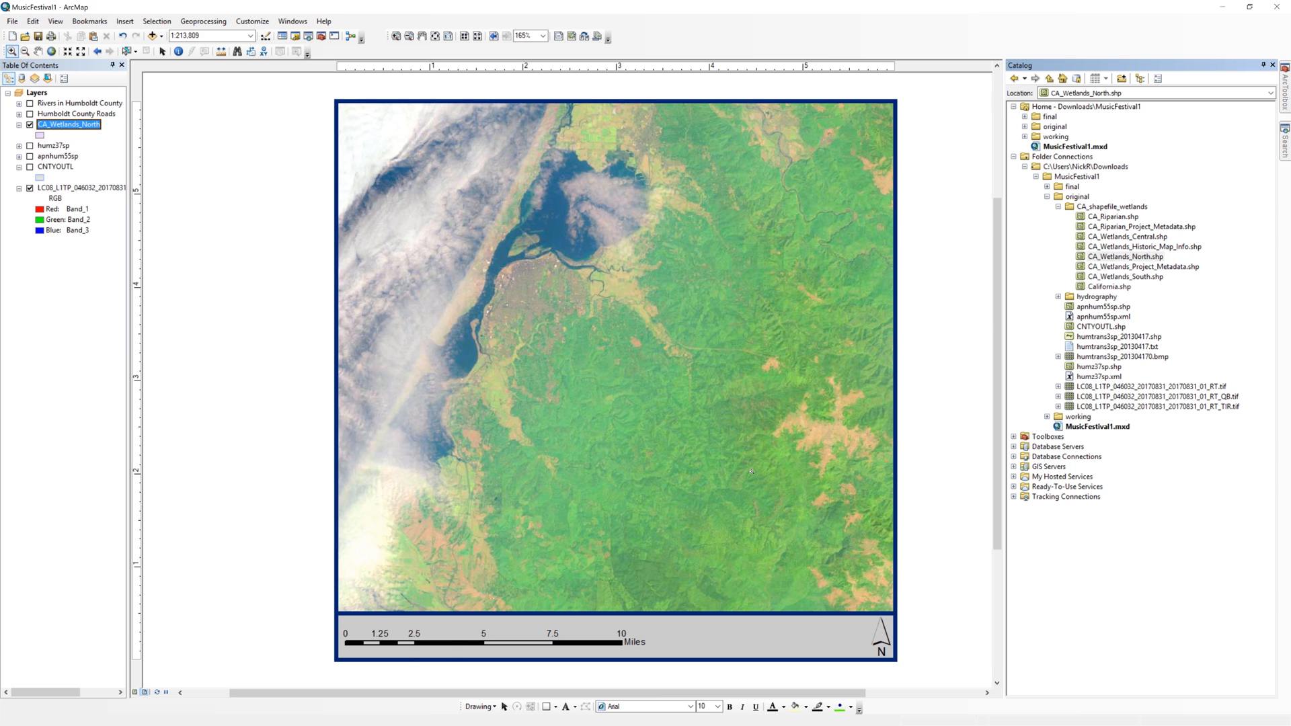
left_click(29, 124)
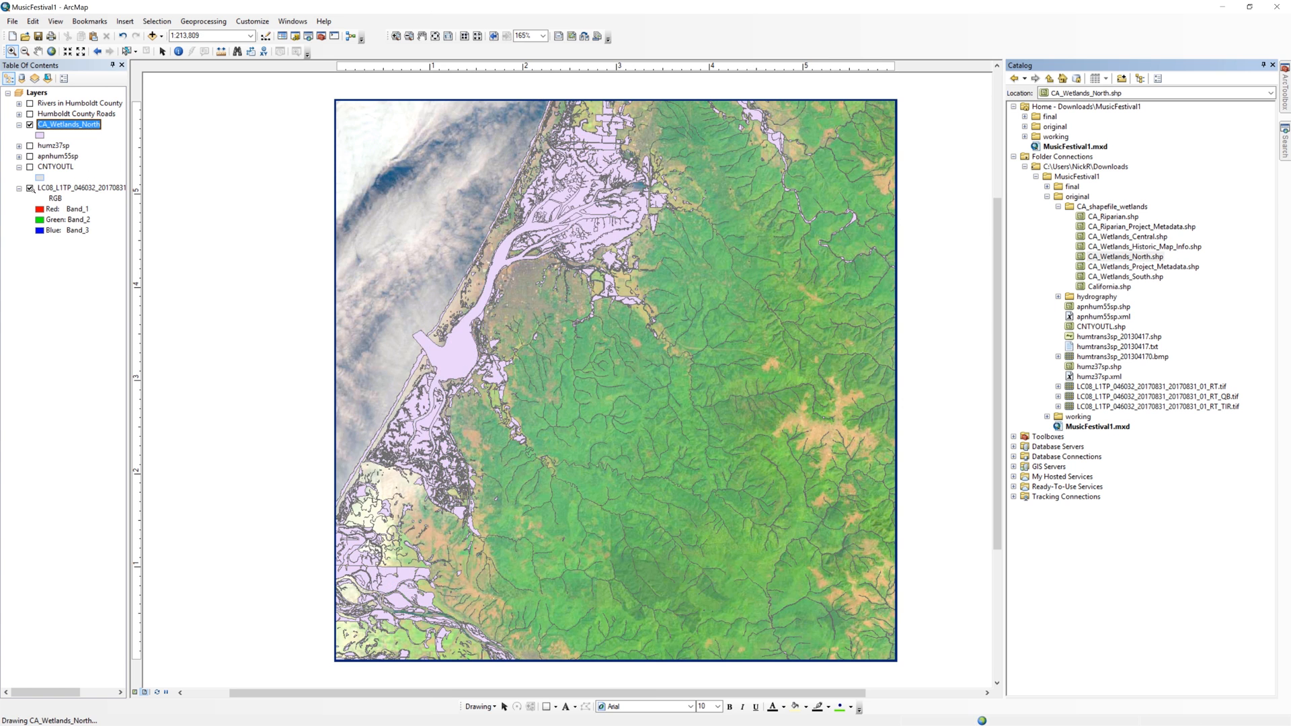
left_click(29, 188)
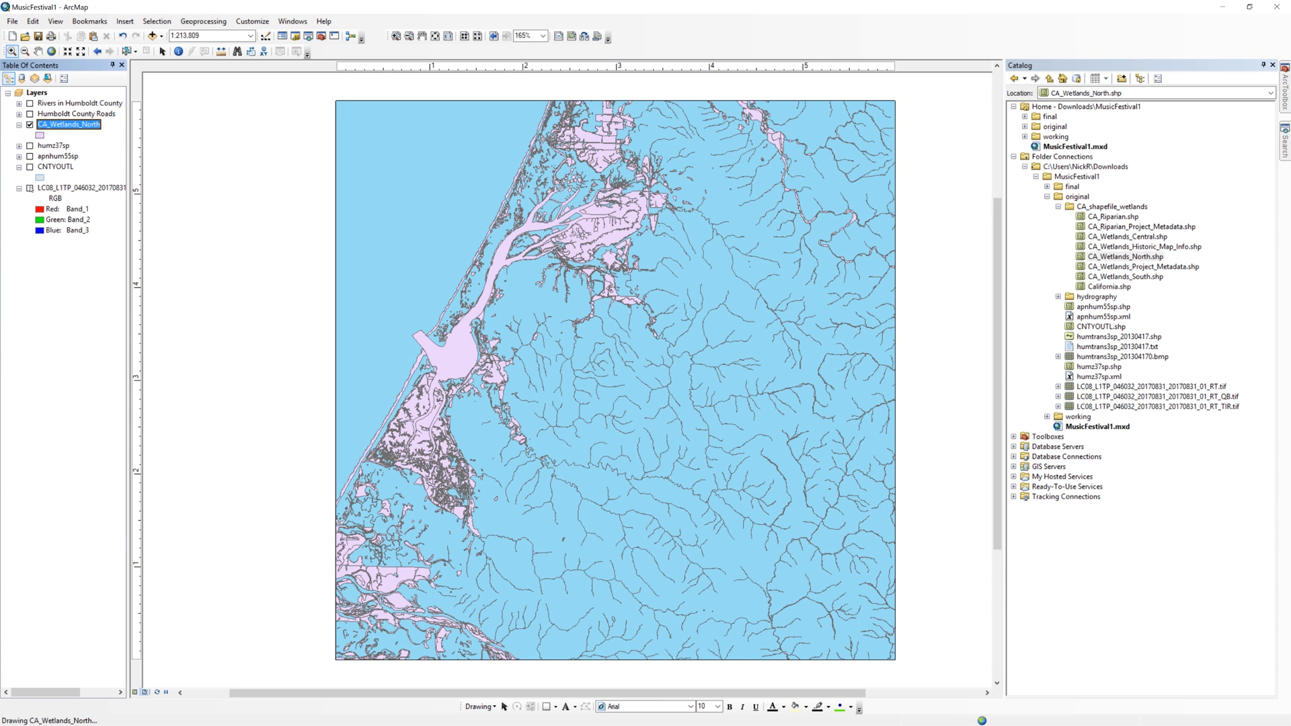
Show CNTYOUTL, fill the wetlands solid blue, and rename the layer Wetlands in Humboldt County.
left_click(29, 167)
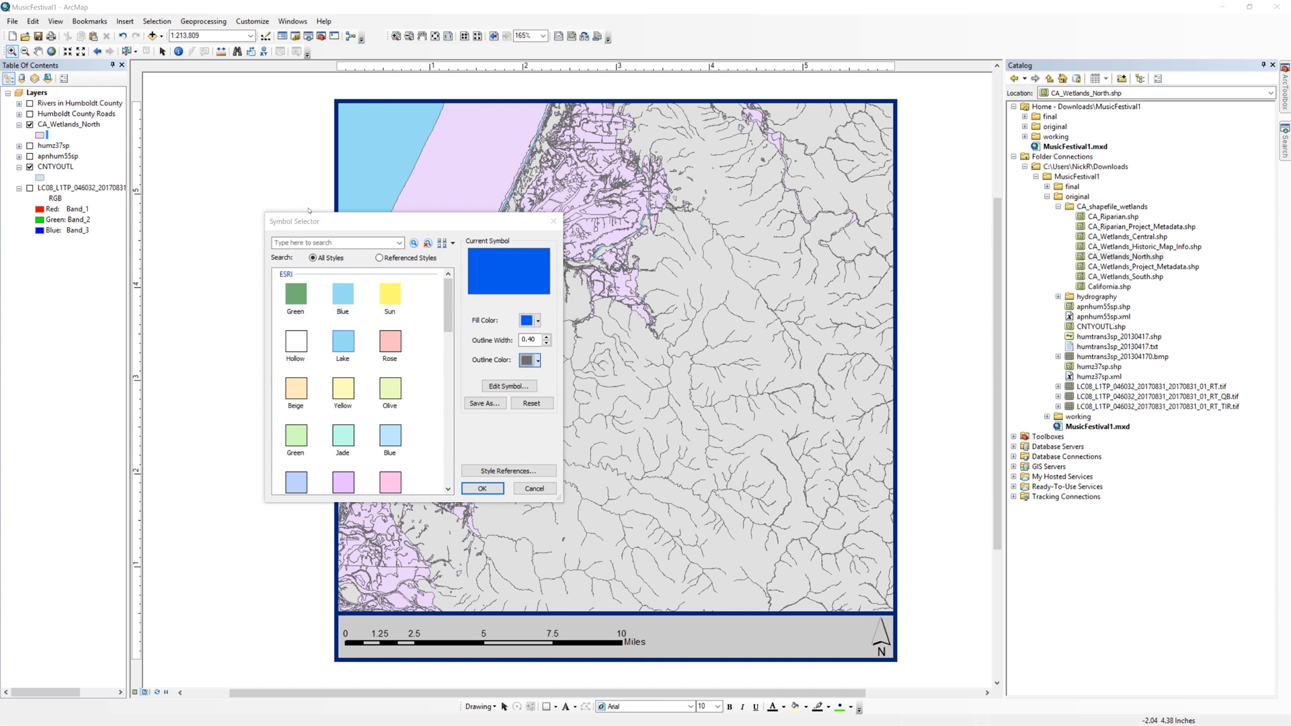
left_click(482, 489)
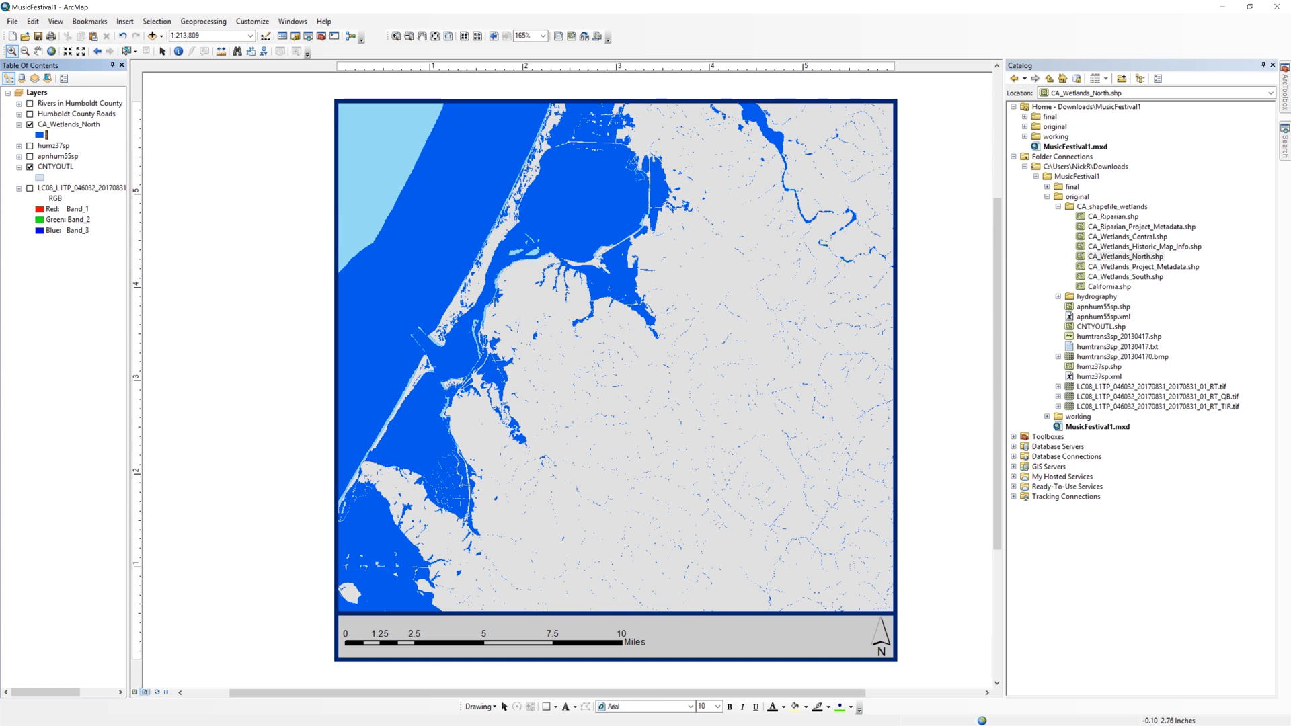
left_click(73, 123)
type("Wetlands in Humboldt C")
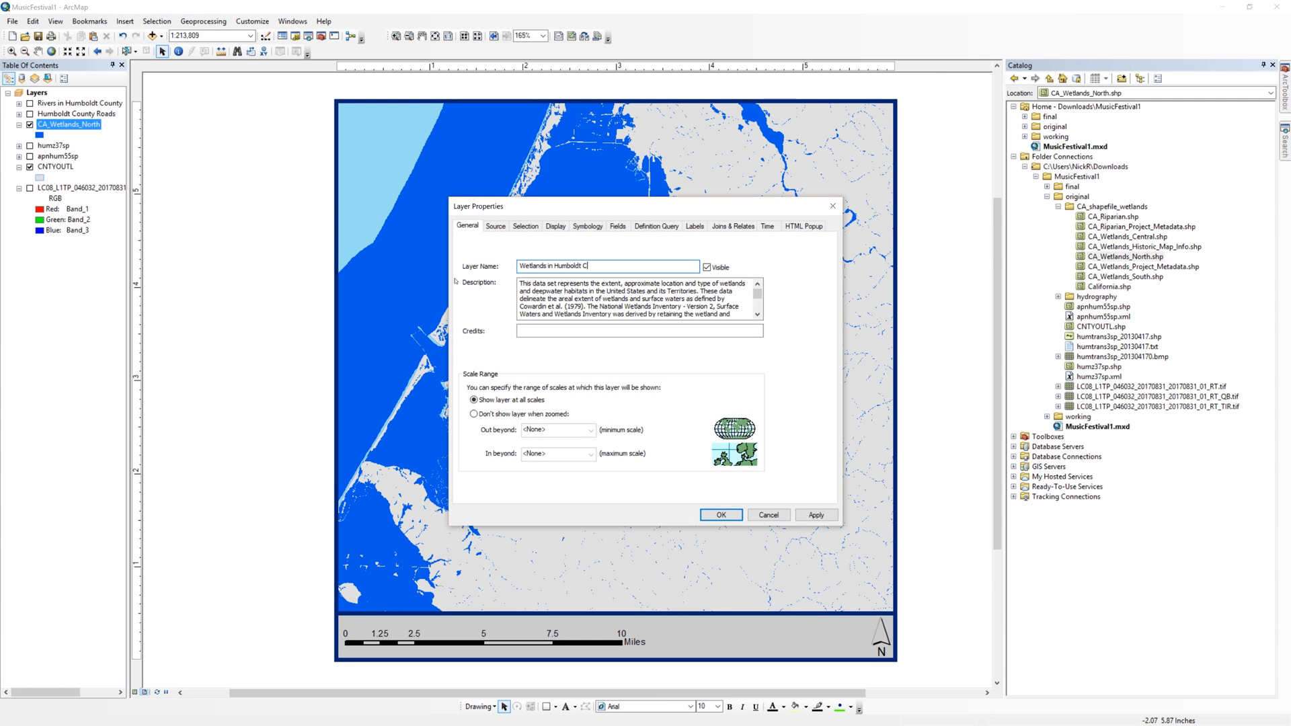
left_click(124, 20)
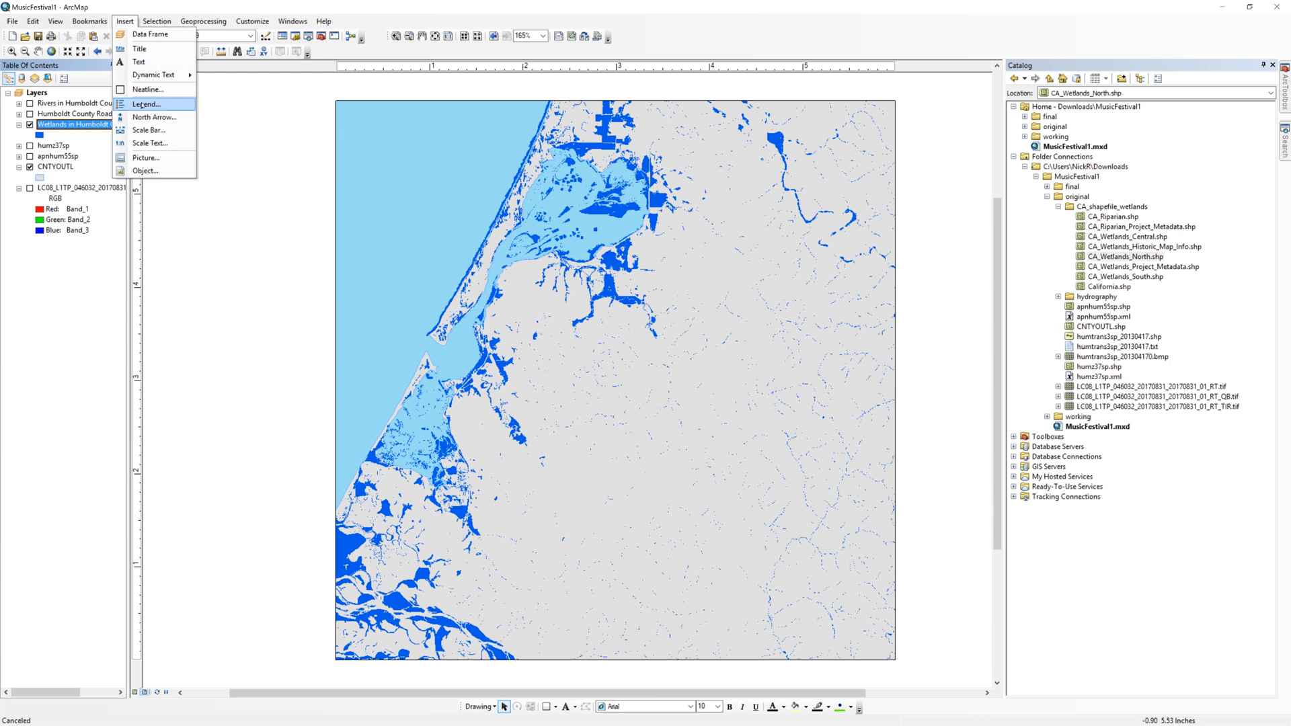
Insert a legend listing only Wetlands in Humboldt County onto the layout.
left_click(147, 104)
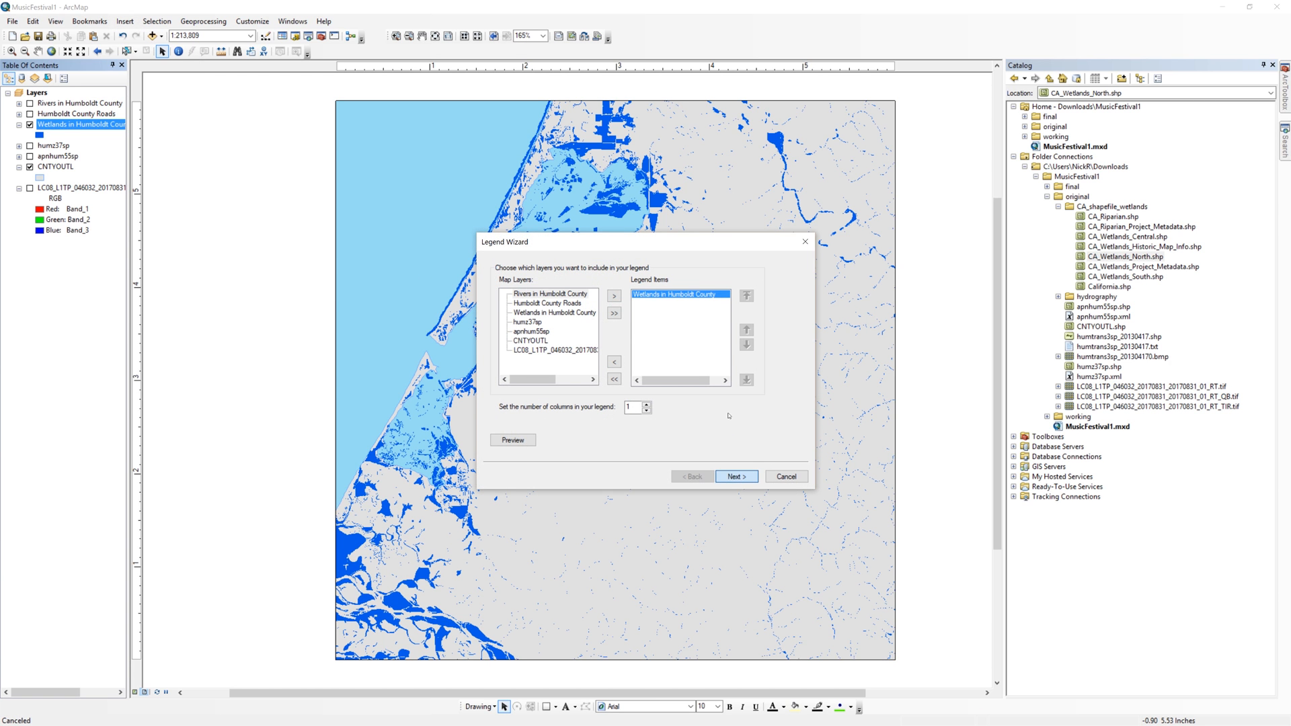
left_click(736, 476)
type("Wet")
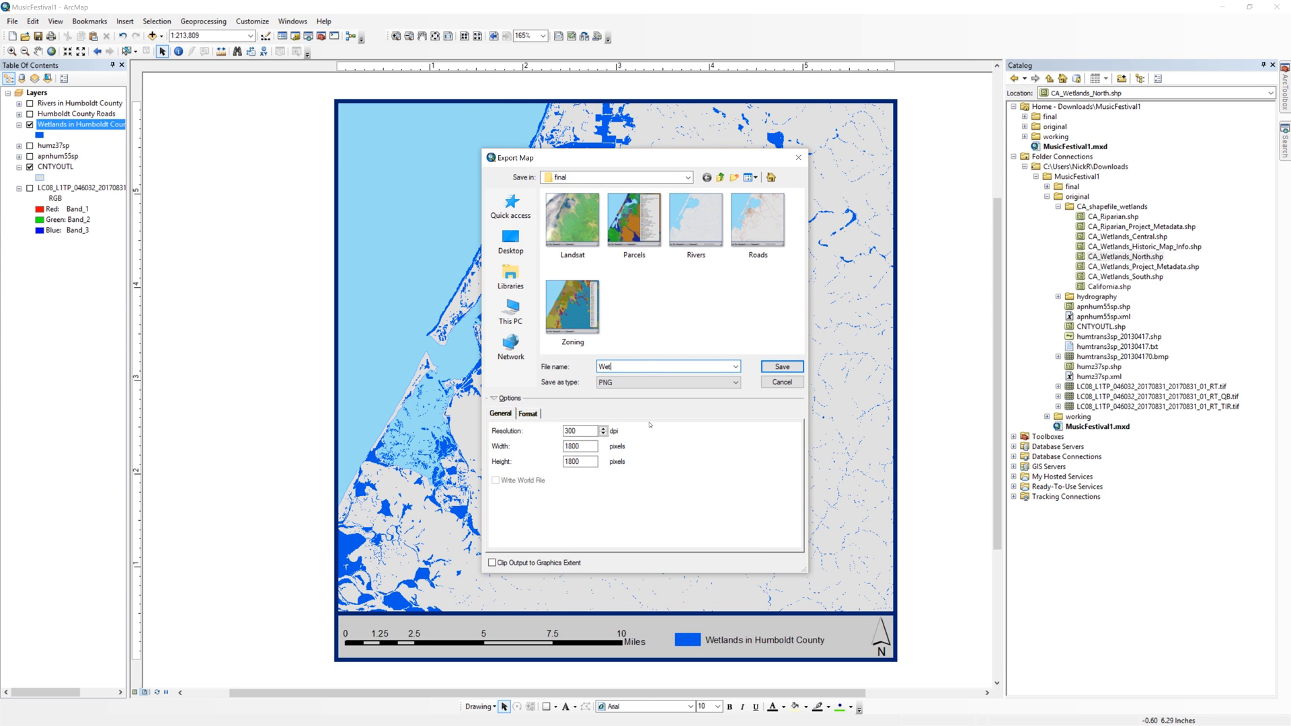
Export the layout as a 300 dpi PNG into the final folder.
left_click(780, 366)
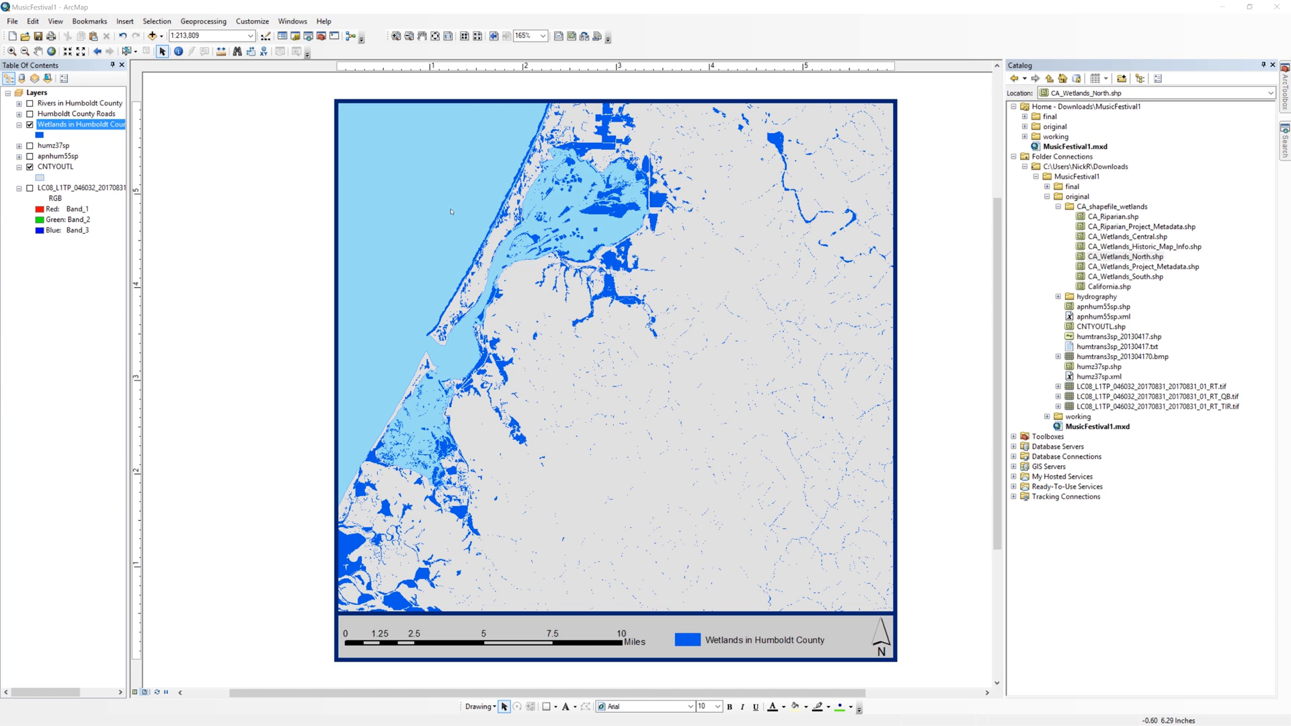